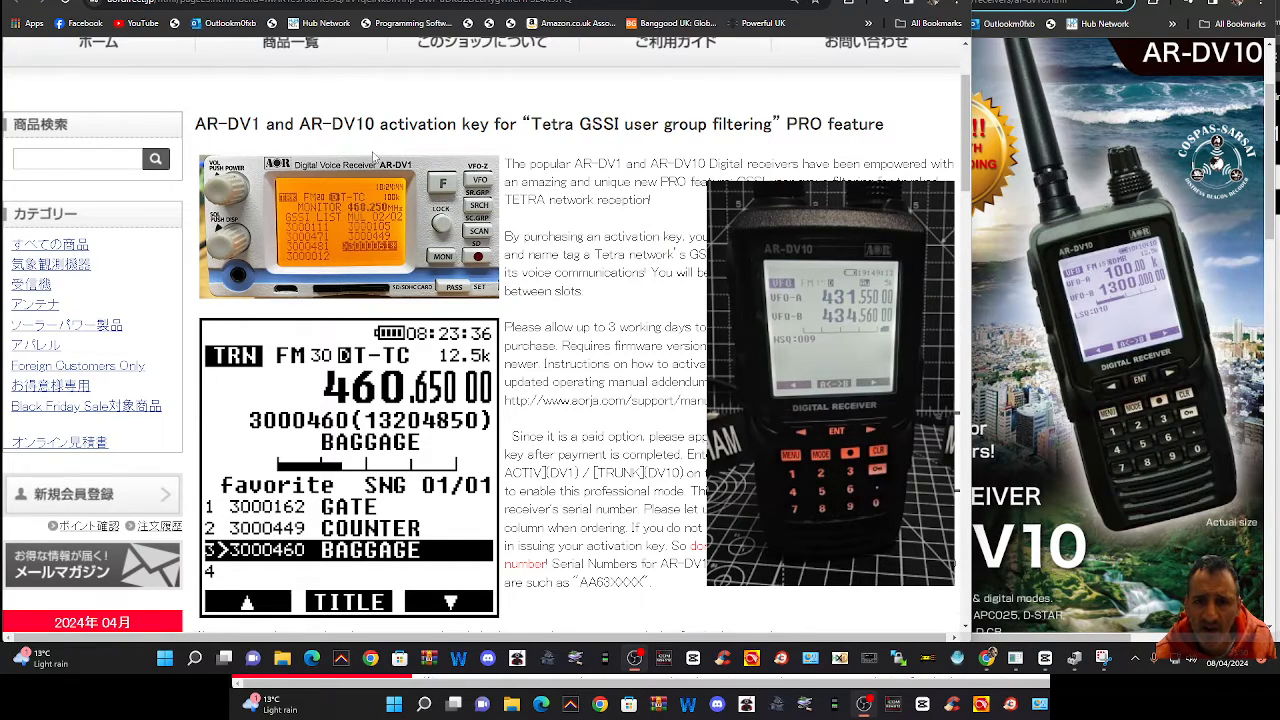
mouse_move(540, 112)
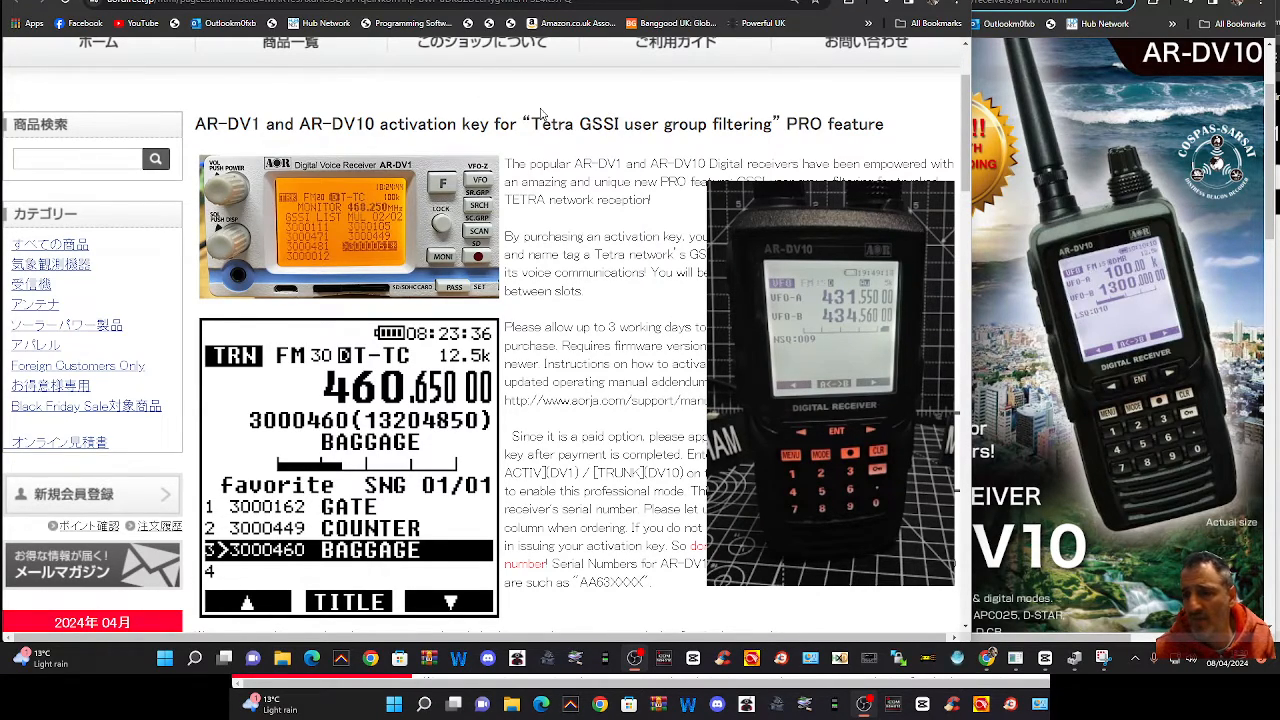
mouse_move(694, 144)
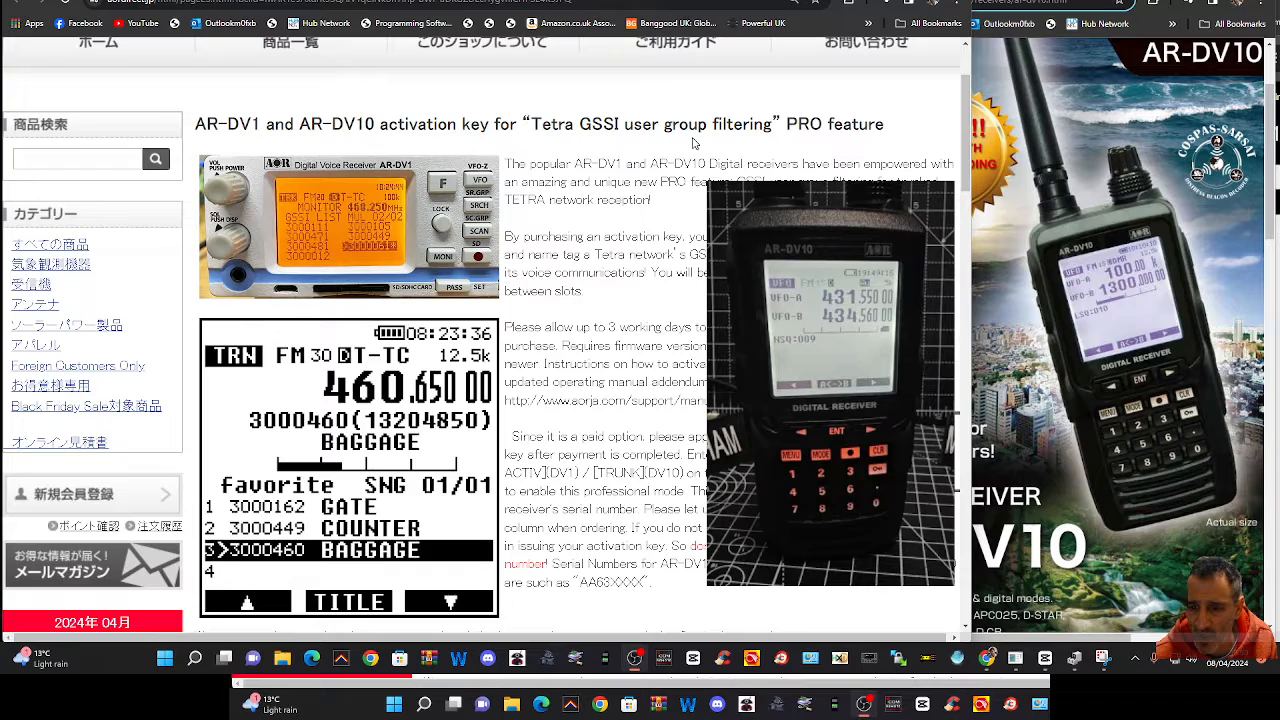